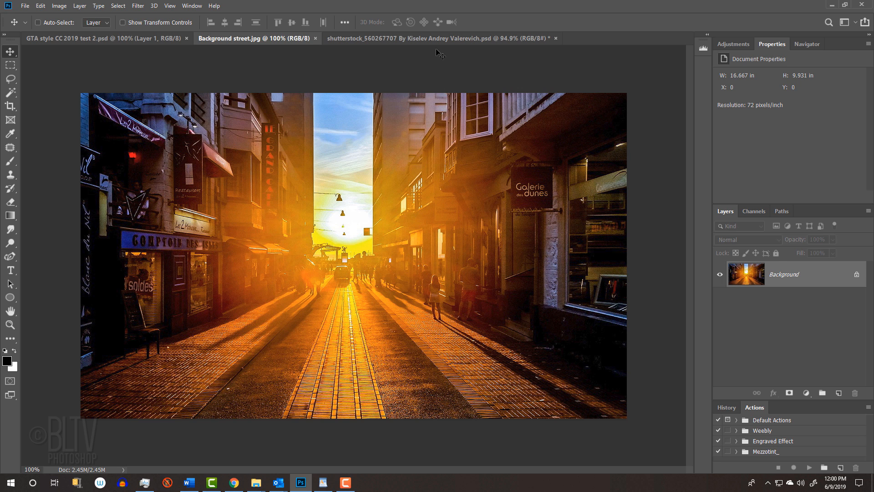
Step: Switch to the gunman photo and bring up the context options for the pen path around him
click(441, 38)
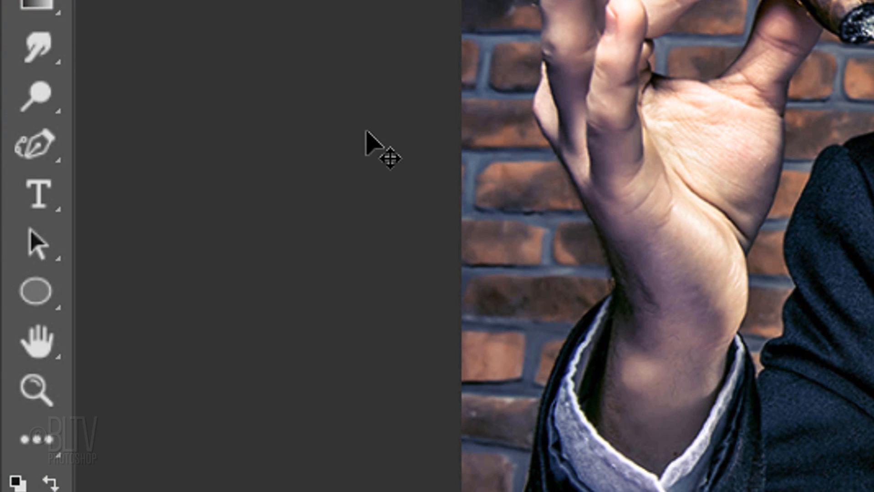
click(36, 145)
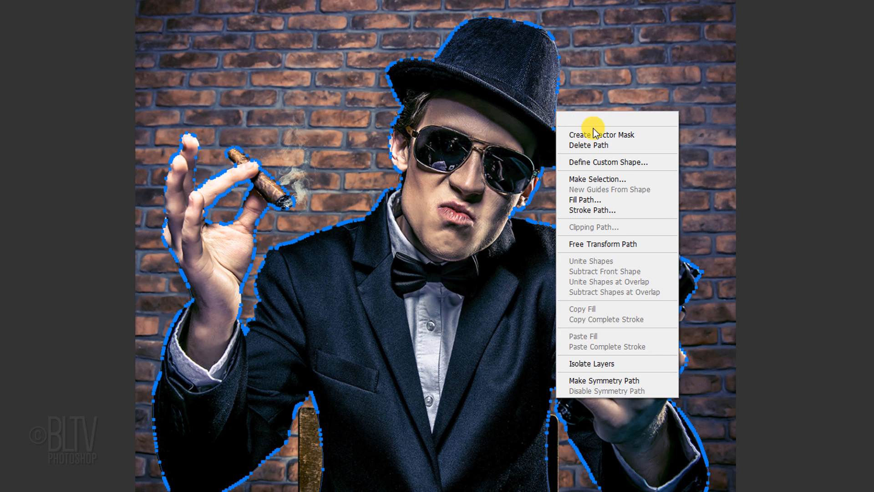
Step: Make a selection from the path with Feather Radius 0 and add a layer mask hiding the brick wall
click(598, 179)
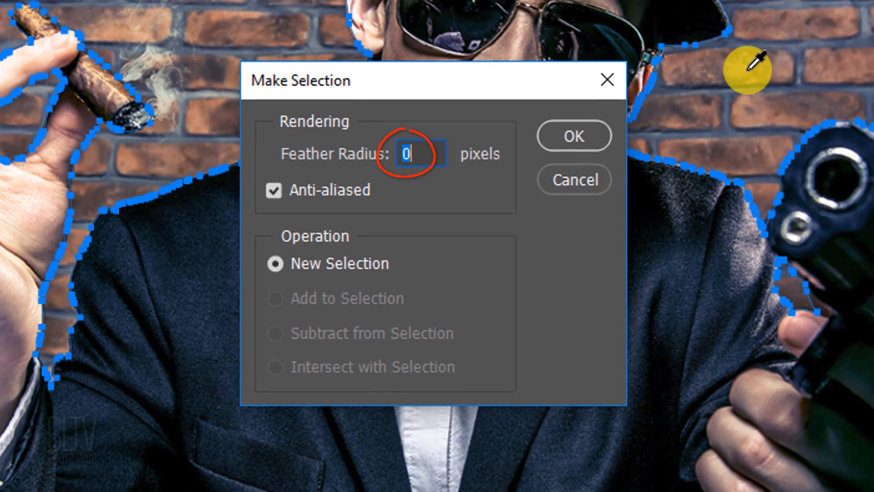
mouse_move(575, 136)
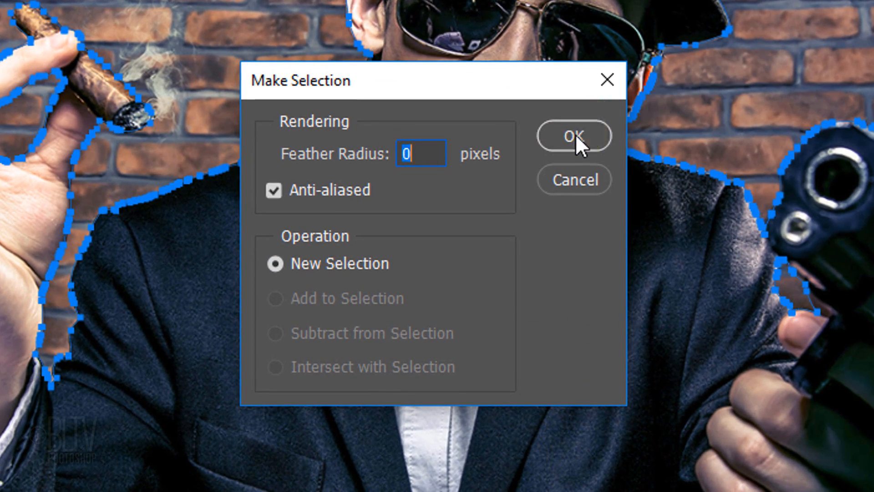
click(573, 136)
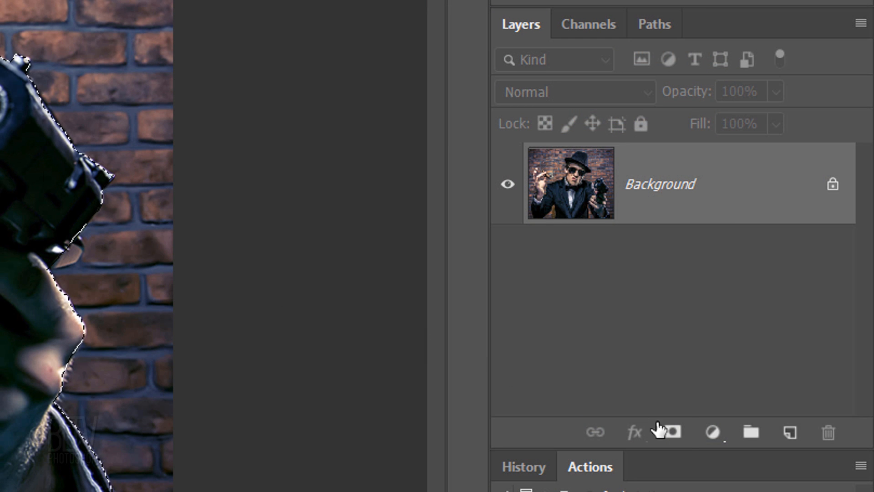
click(673, 432)
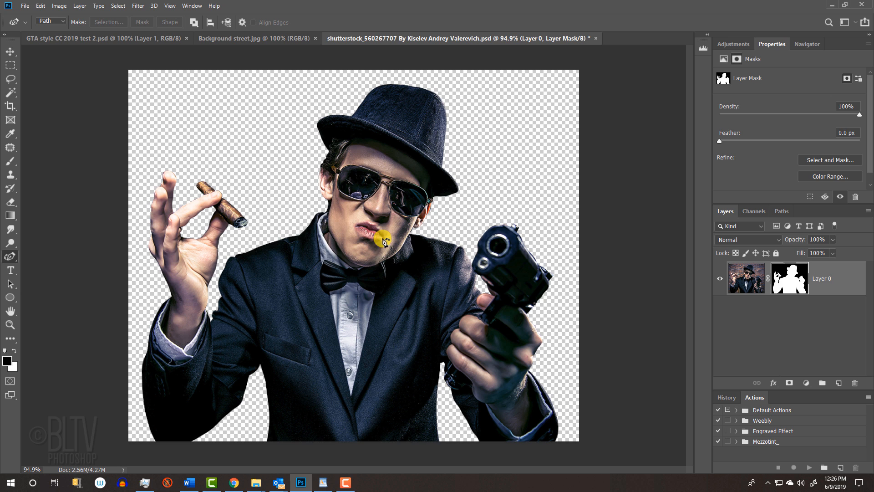
Step: Move the masked gunman layer into the Background street document
key(v)
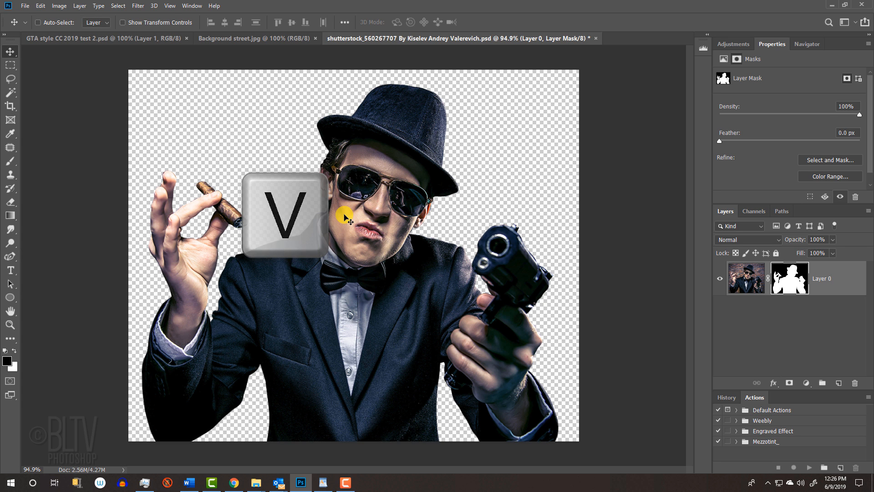
click(236, 39)
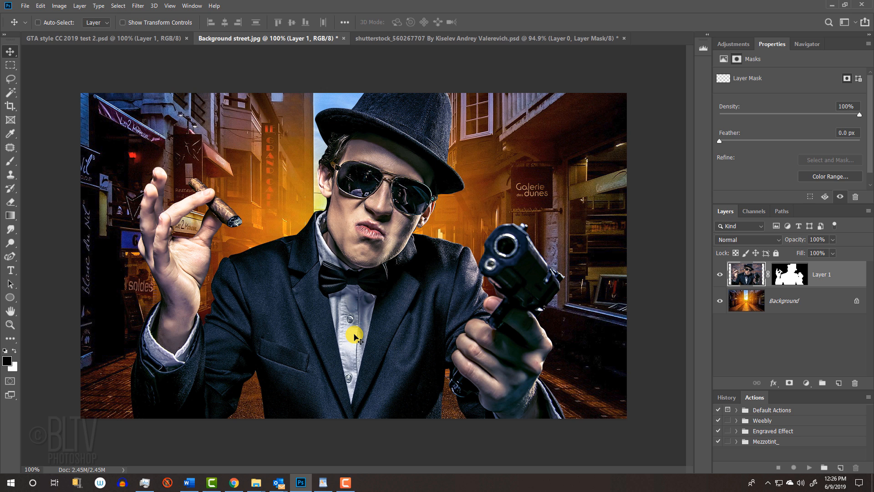
Step: Free-transform the gunman, scaling him from the centre to dominate the street scene
key(ctrl+t)
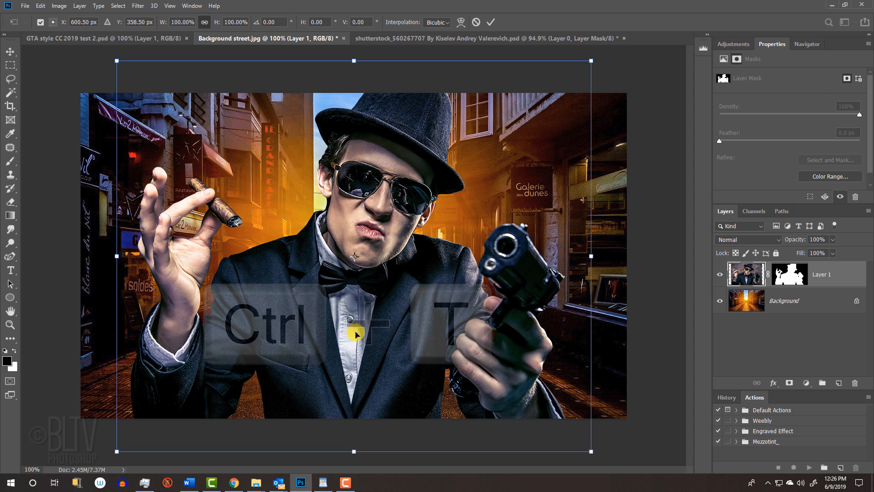
key(ctrl+t)
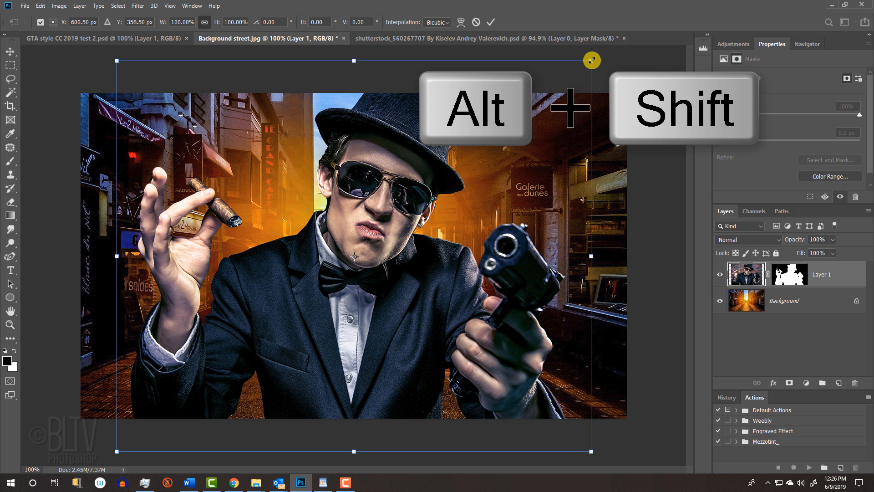
drag(591, 61, 444, 169)
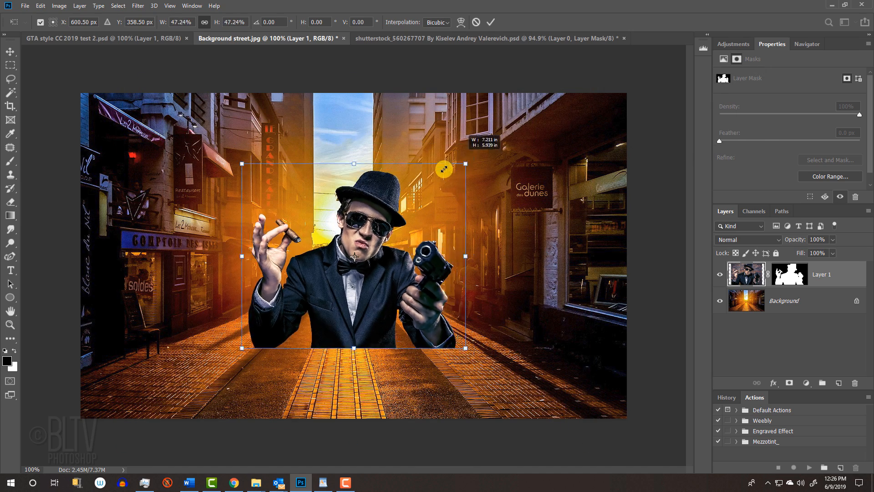
drag(465, 164, 570, 79)
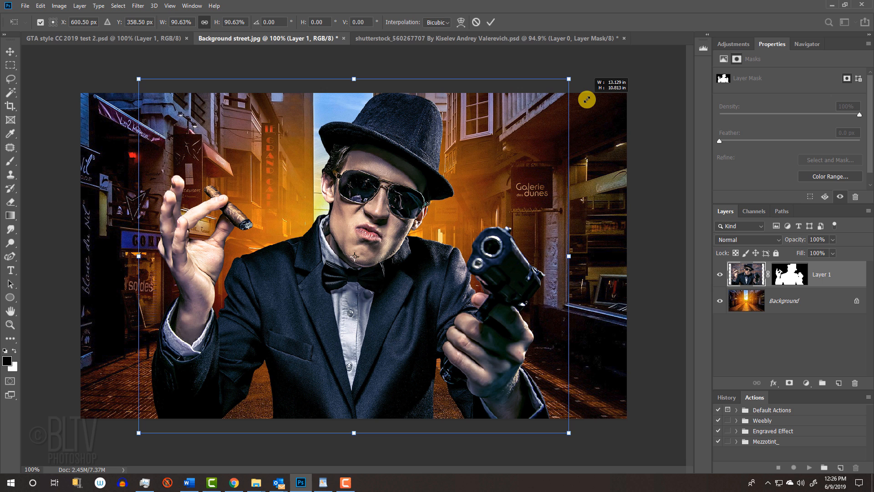
key(alt)
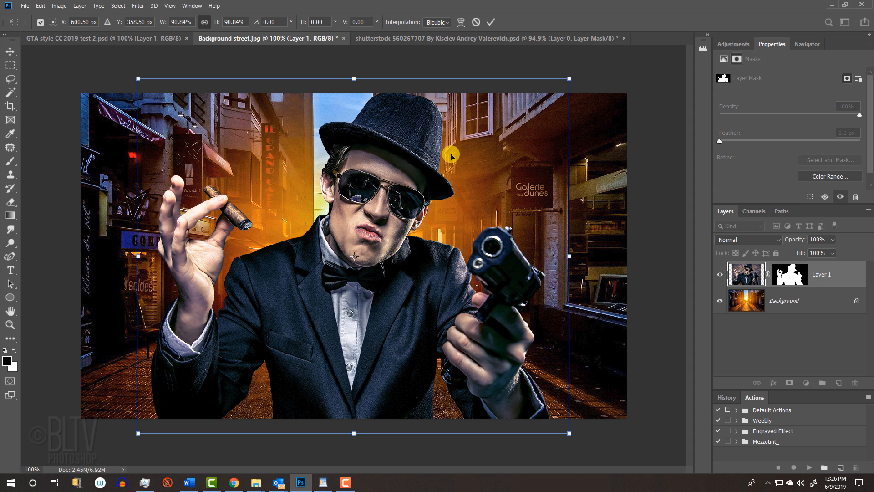
drag(452, 155, 445, 162)
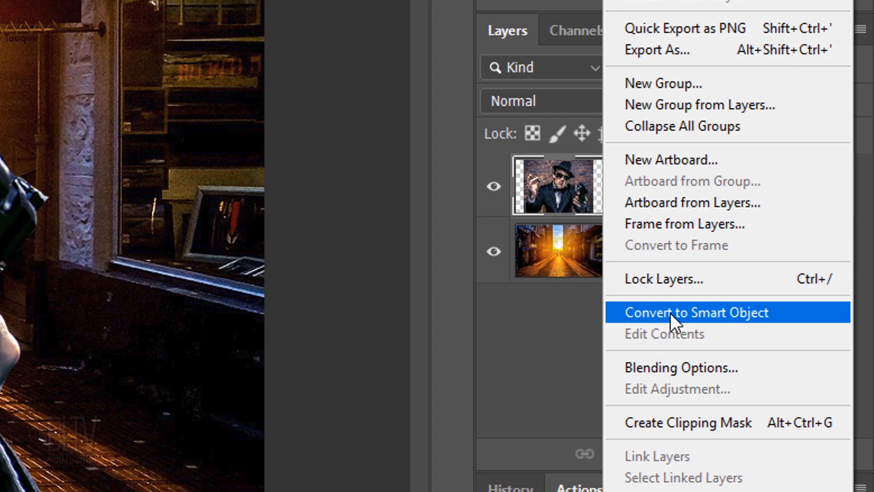
Step: Convert the gunman's Layer 1 to a smart object
click(696, 312)
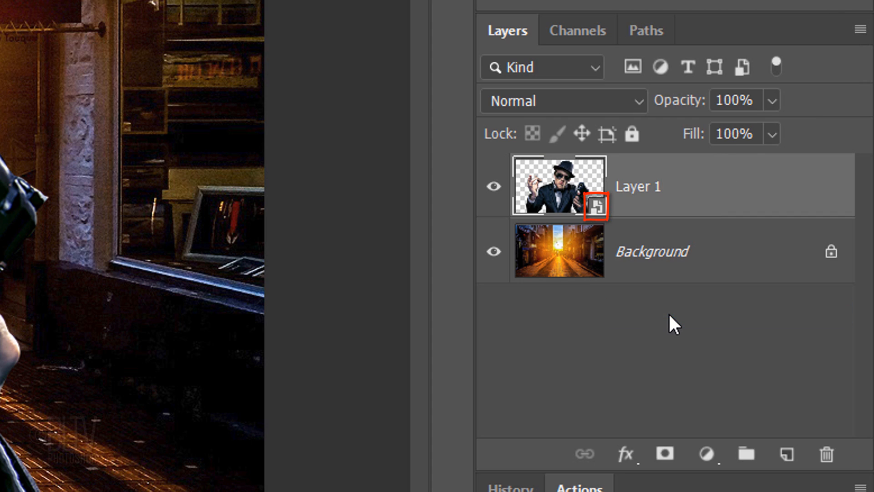
click(118, 11)
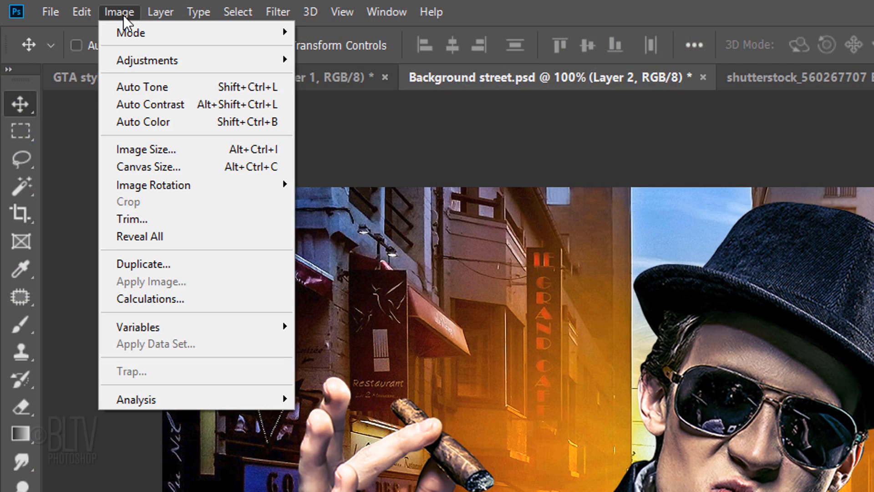
mouse_move(146, 60)
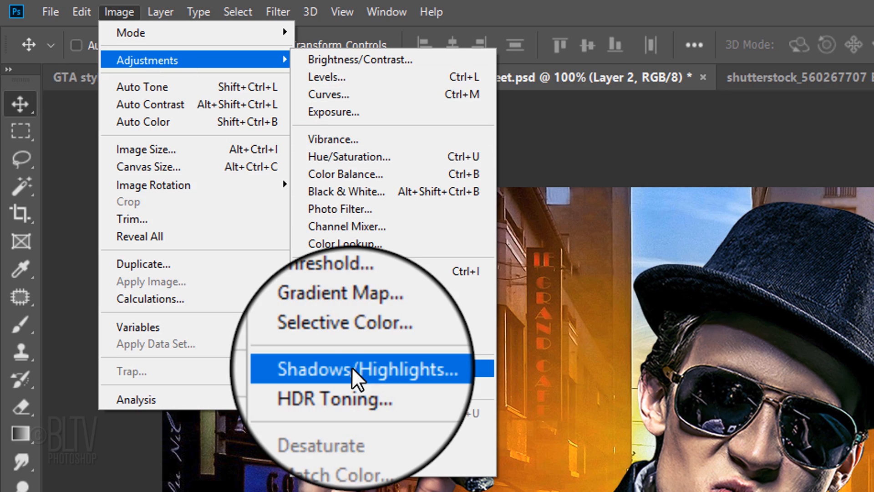
Step: Apply Shadows/Highlights with Shadows Tone 60 to lift the gunman's dark areas
click(360, 369)
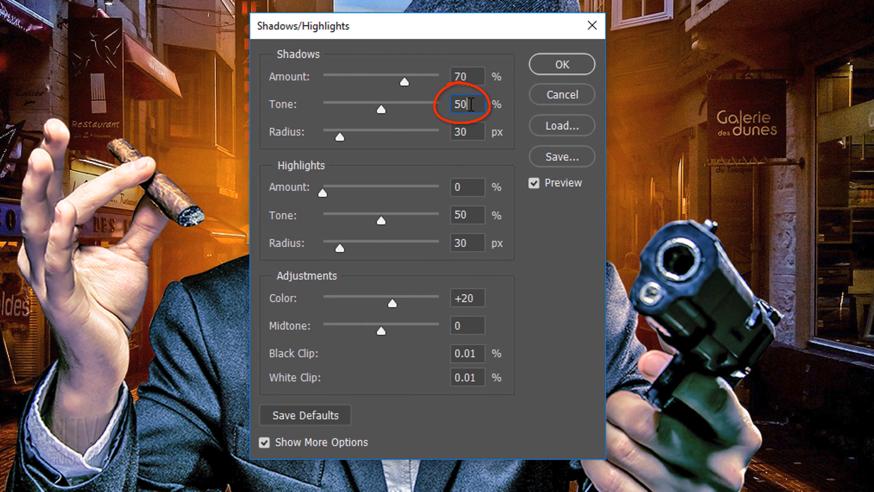
text(60)
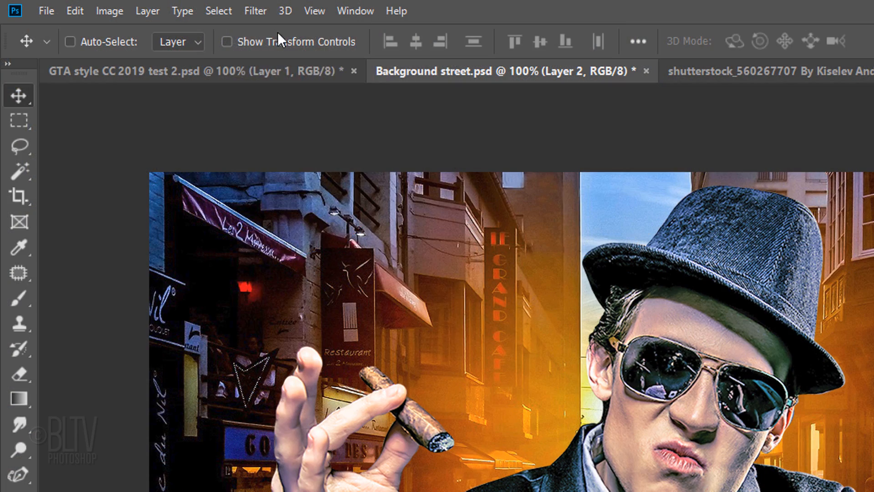
Step: Apply an Oil Paint filter with lighting turned off, then return to Background street.psd
click(254, 11)
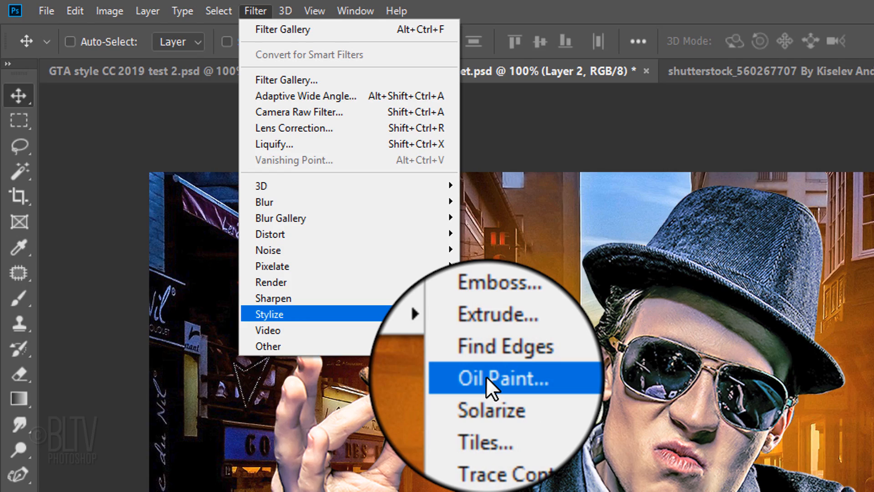
click(513, 378)
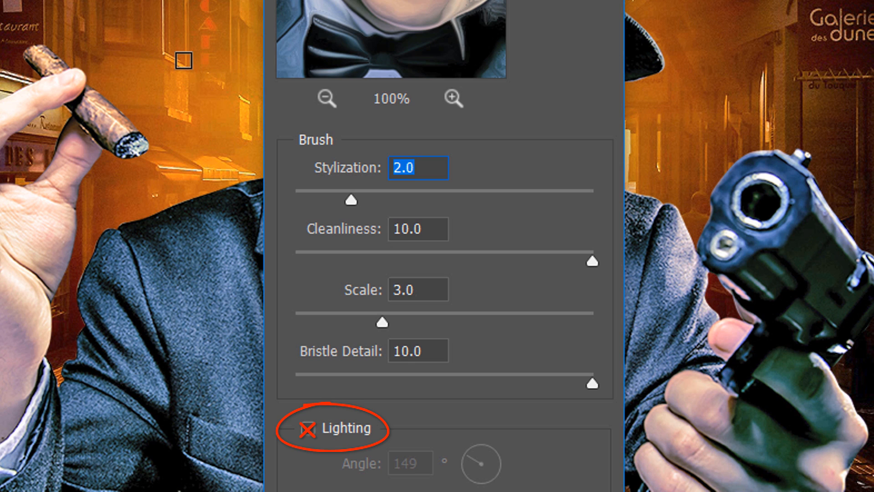
click(307, 428)
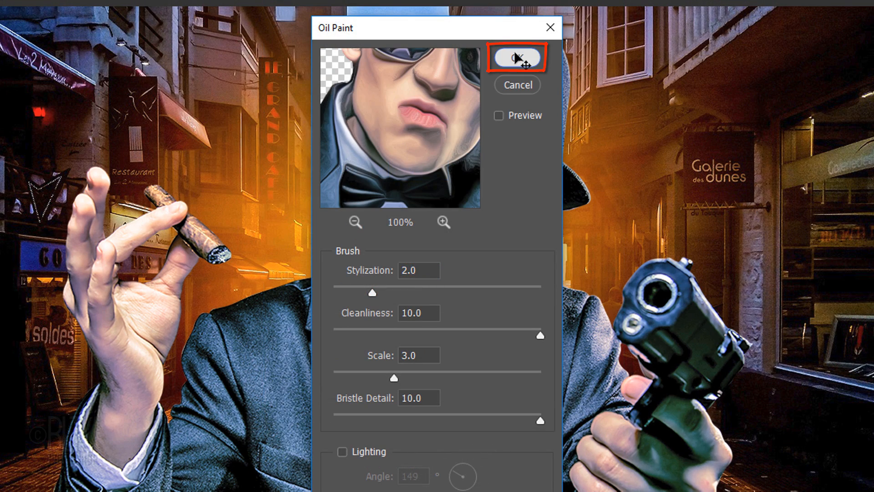
click(517, 57)
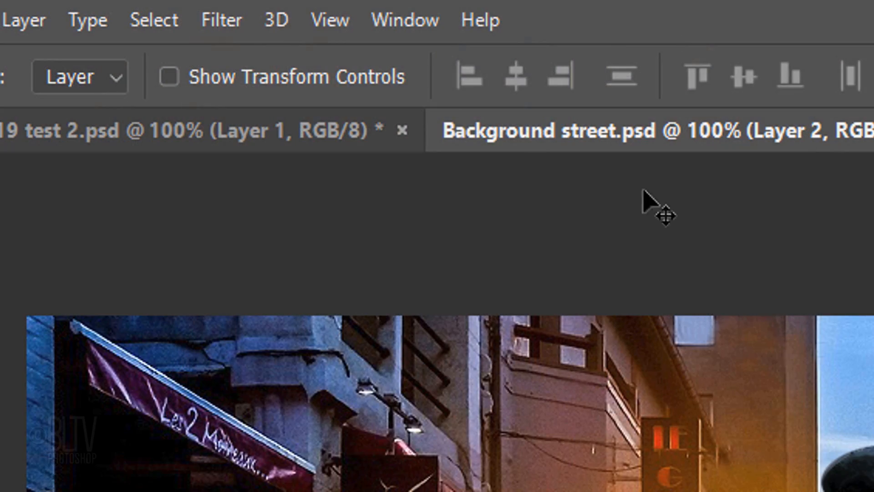
Step: Apply Filter Gallery Poster Edges with thickness 0, intensity 1 and posterization 3
click(220, 20)
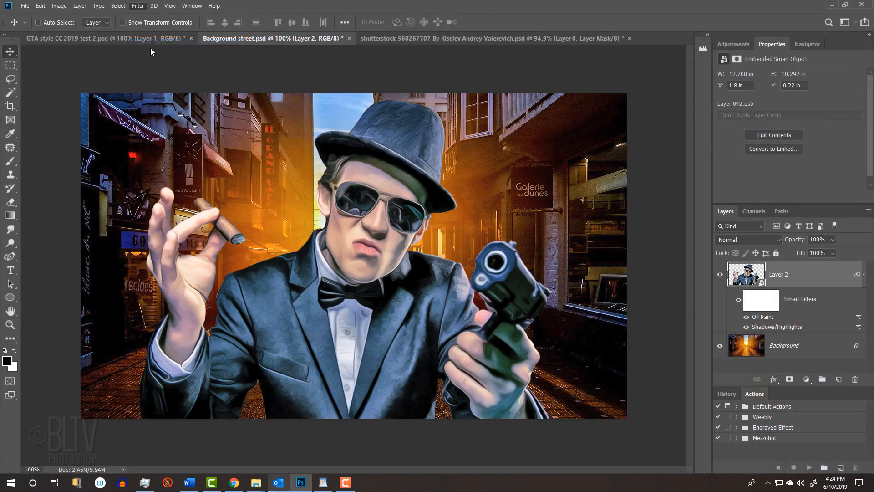
click(138, 6)
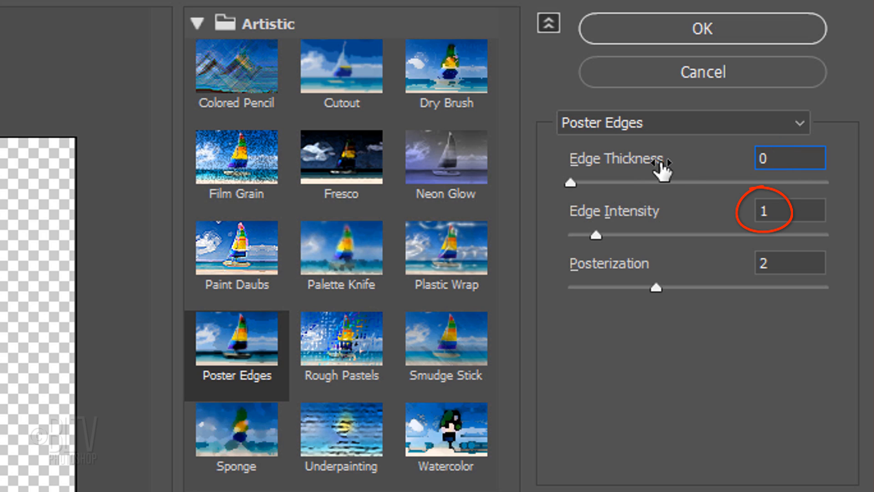
click(788, 262)
text(3)
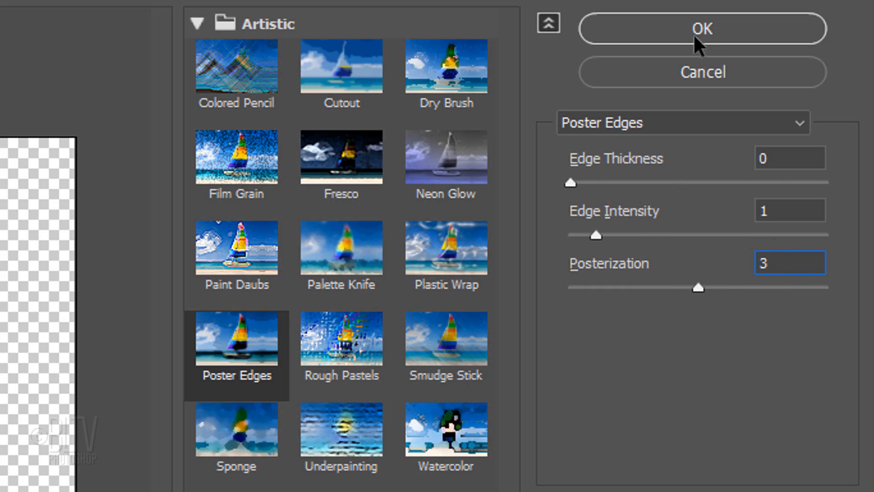
click(702, 29)
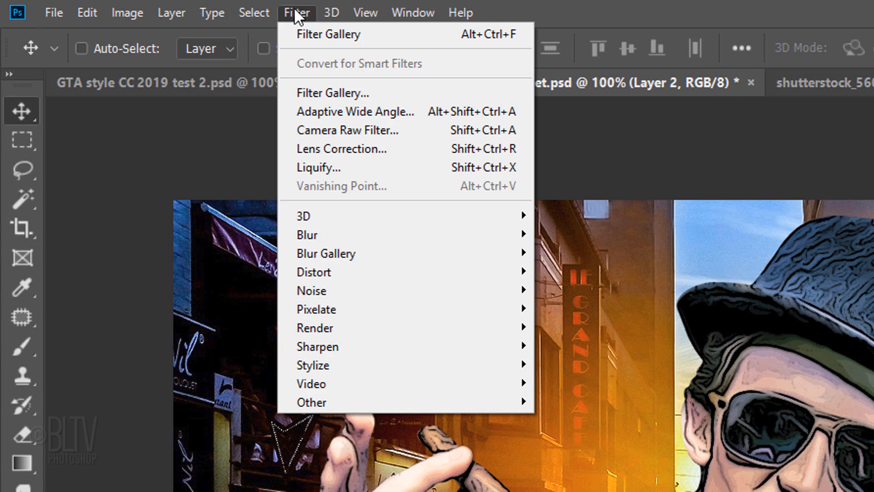
mouse_move(307, 234)
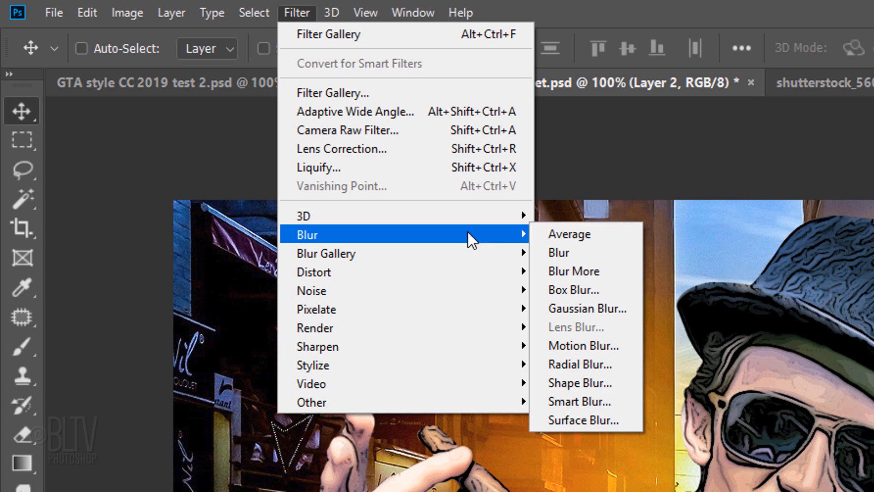
Step: Choose Smart Blur from the Blur filters with a radius of about 4
click(580, 400)
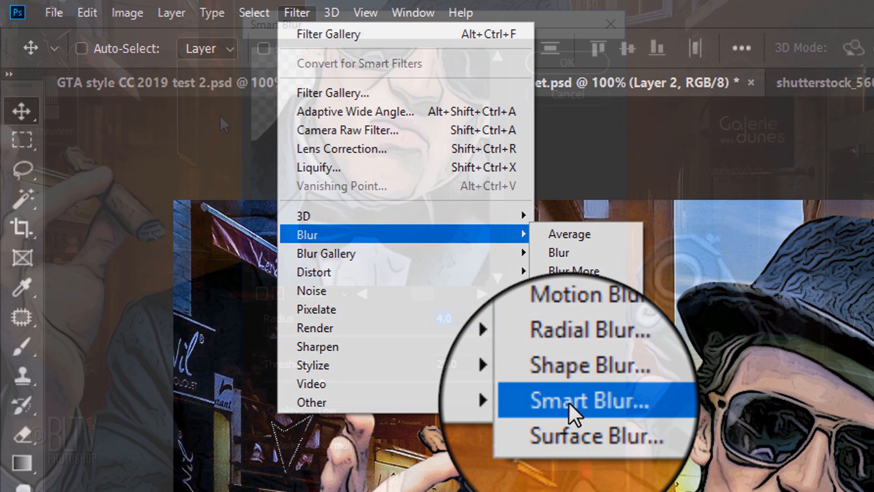
click(582, 400)
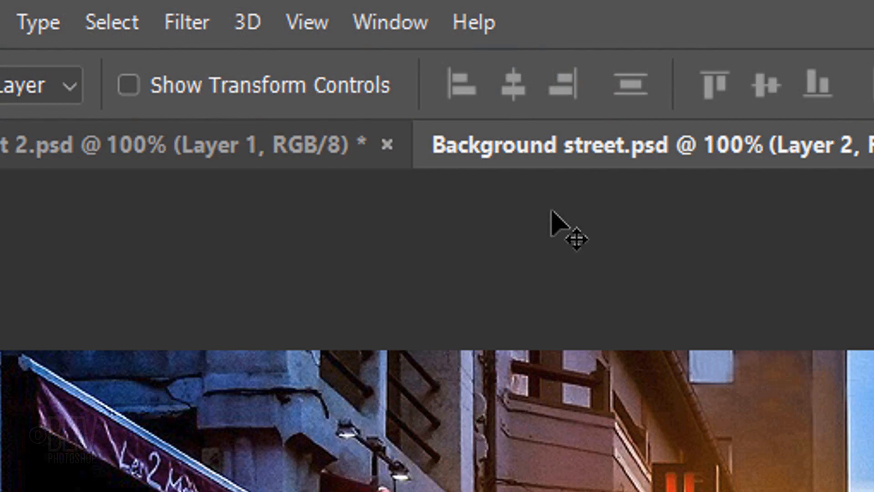
Step: Apply Filter Gallery Cutout with 8 levels, edge simplicity 1 and fidelity 1
click(186, 21)
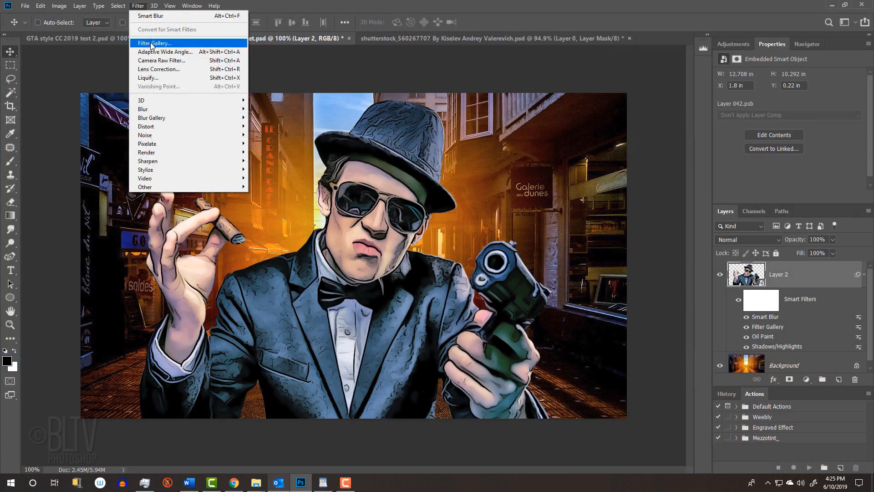
click(155, 43)
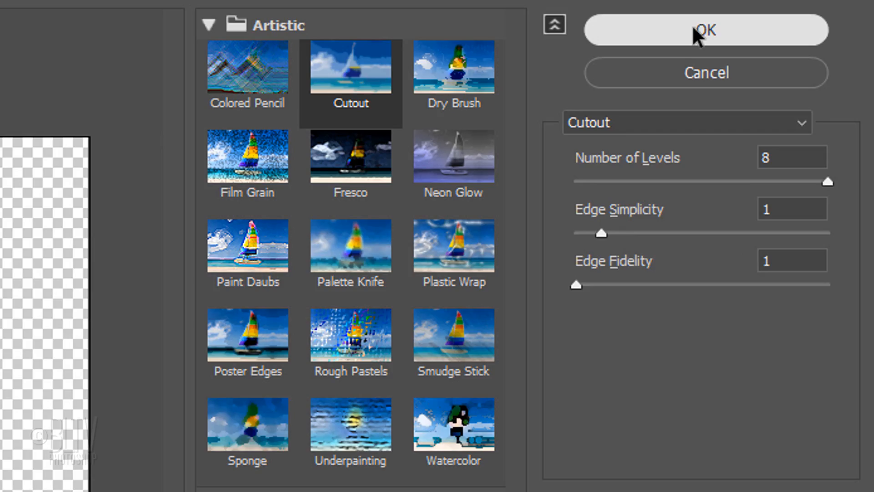
click(706, 30)
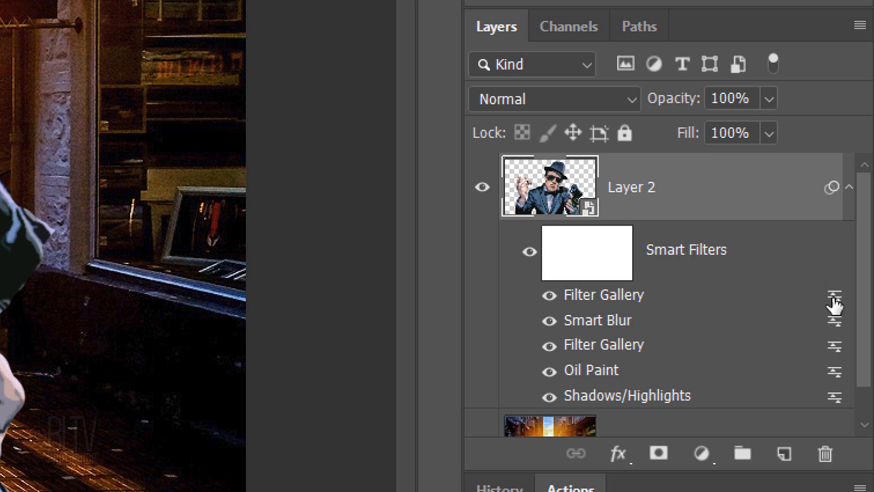
Step: Set the Cutout smart filter's blending to Soft Light at 50% opacity
double_click(834, 296)
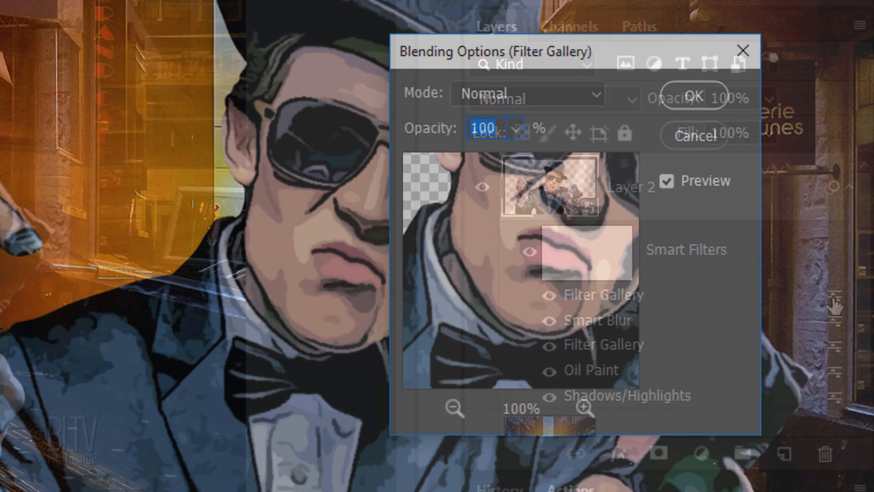
click(527, 93)
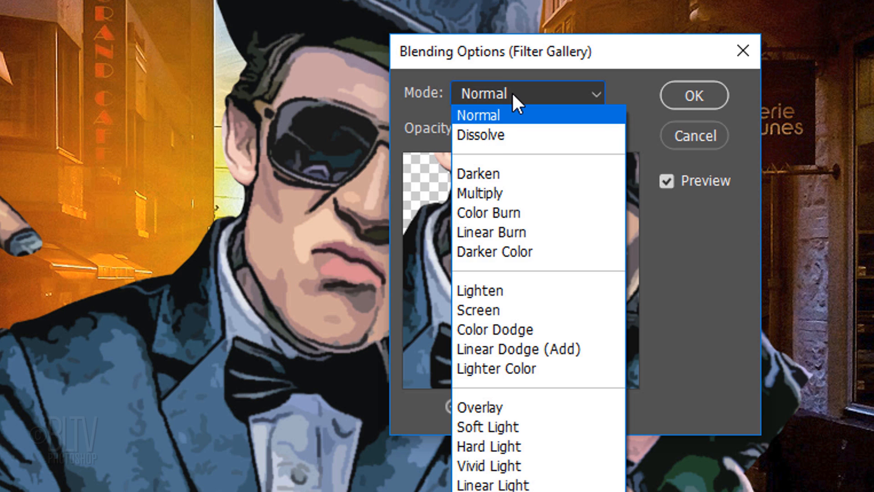
click(486, 426)
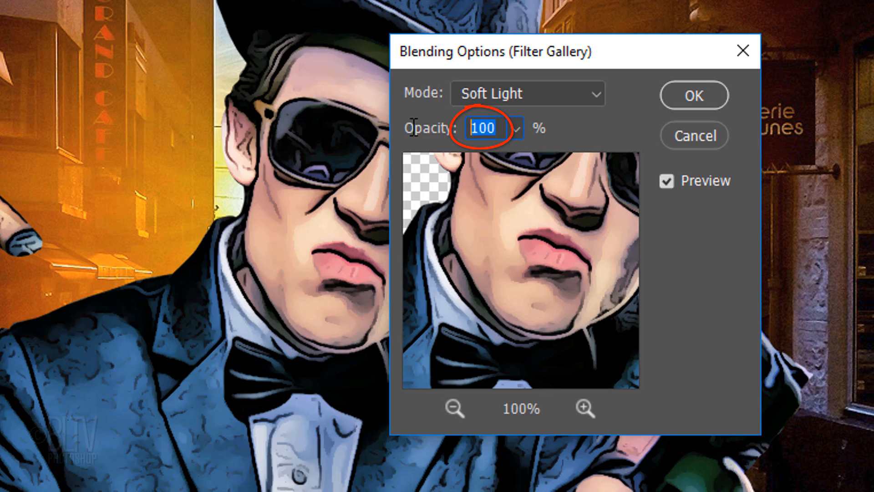
text(50)
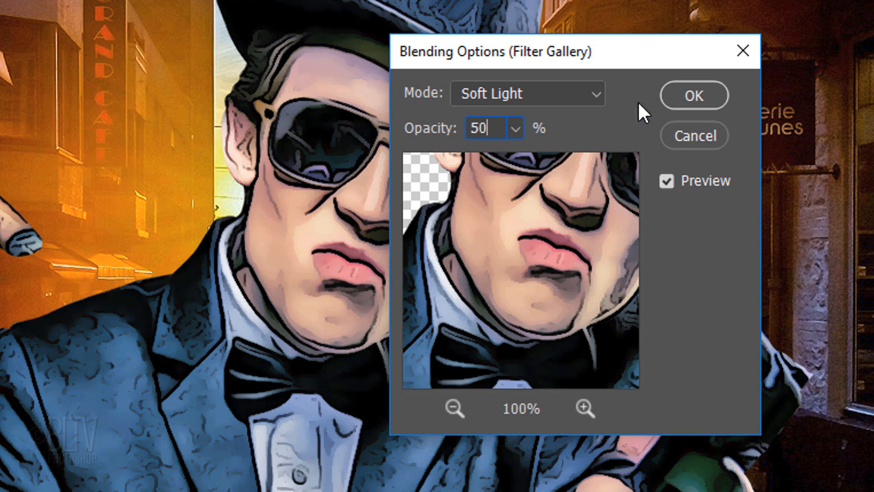
click(693, 96)
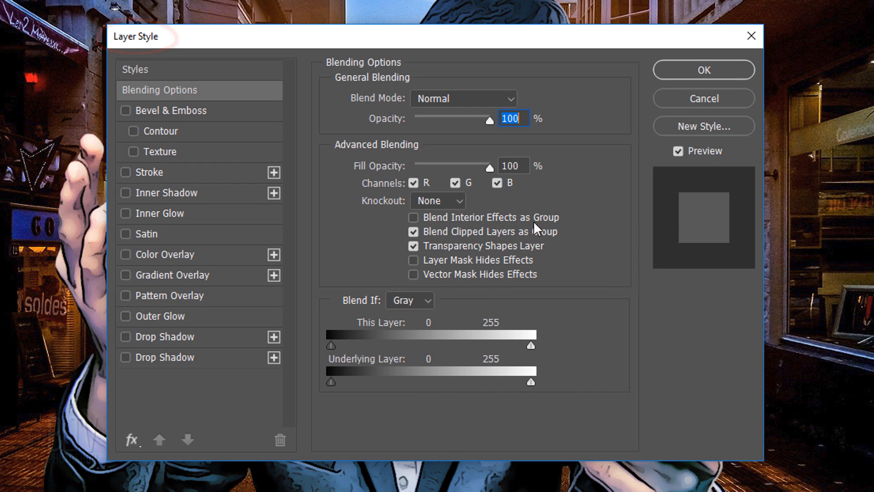
Step: Enable Inner Glow on the gunman with colour FFB400, Linear Dodge, 40% opacity and 30 px size
click(126, 213)
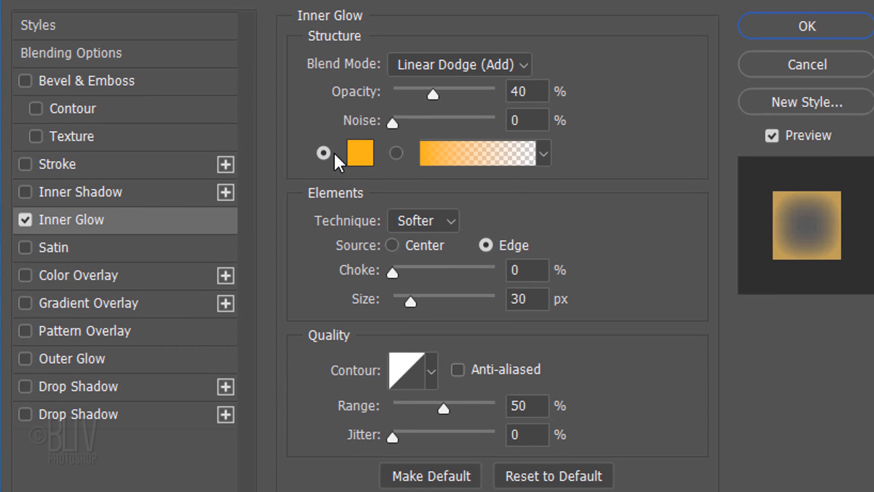
click(360, 153)
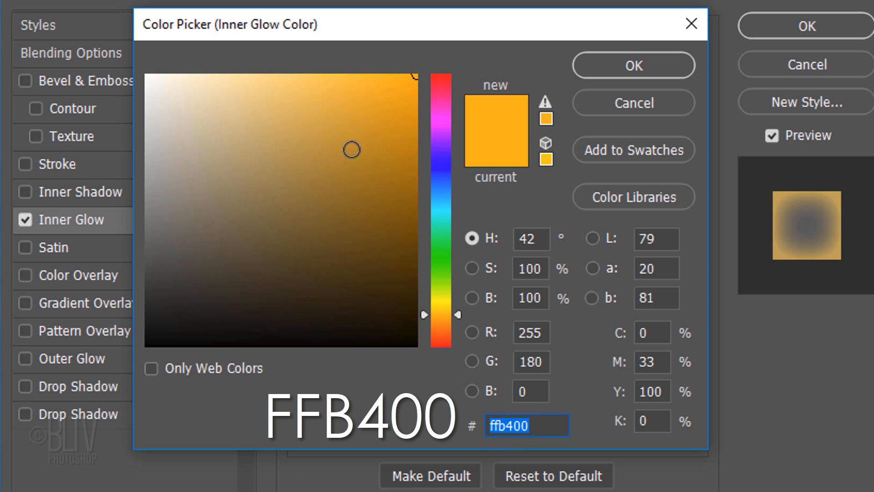
click(632, 65)
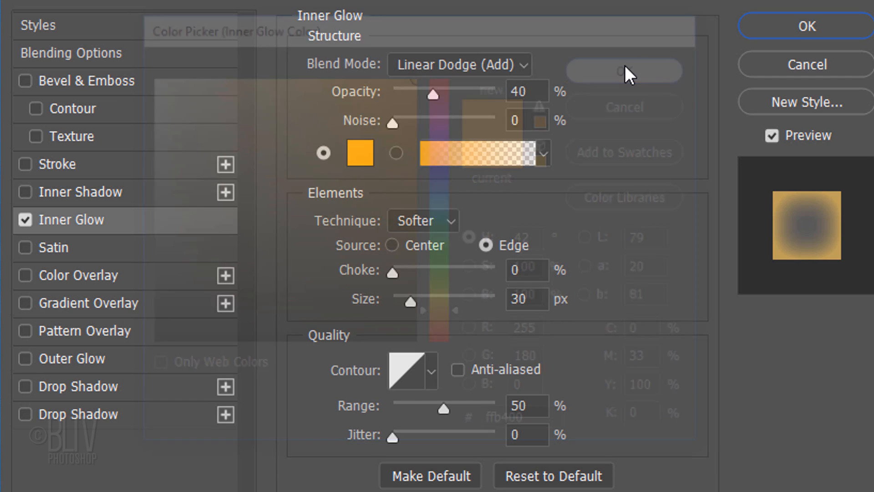
click(624, 71)
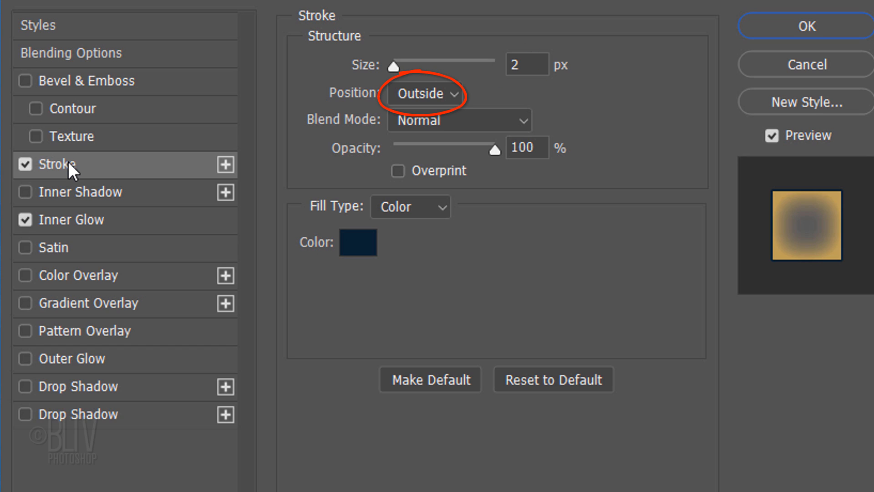
mouse_move(423, 120)
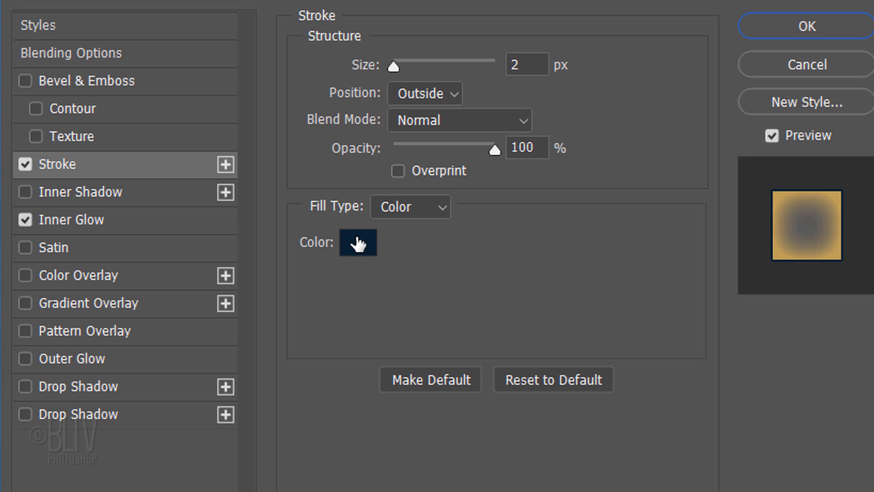
Step: Add a 2 px outside Stroke in dark navy 001D2C and apply the layer style
click(356, 242)
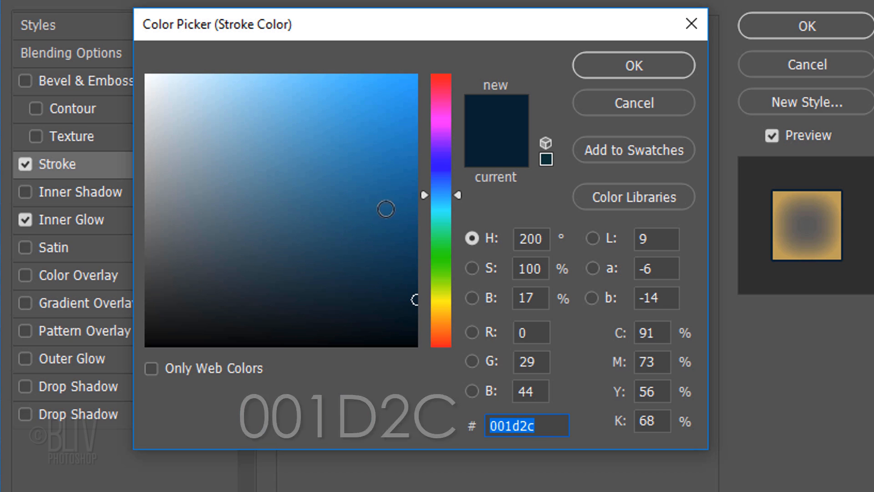
click(633, 65)
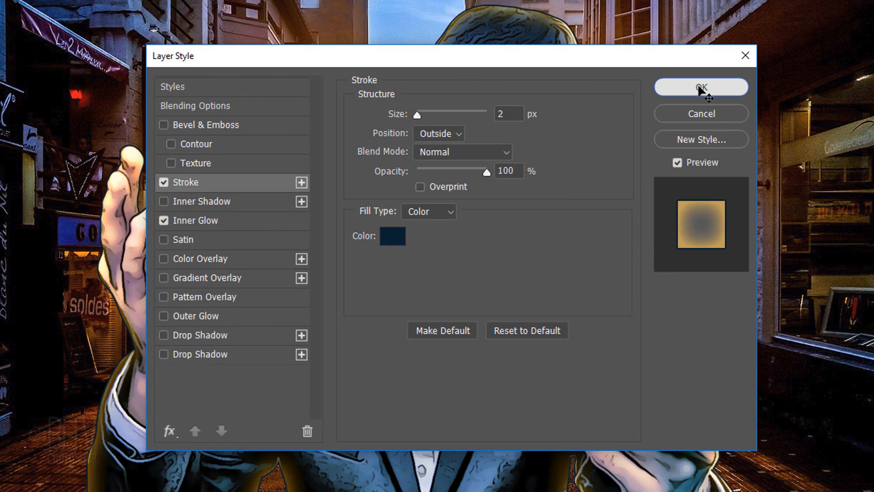
click(701, 88)
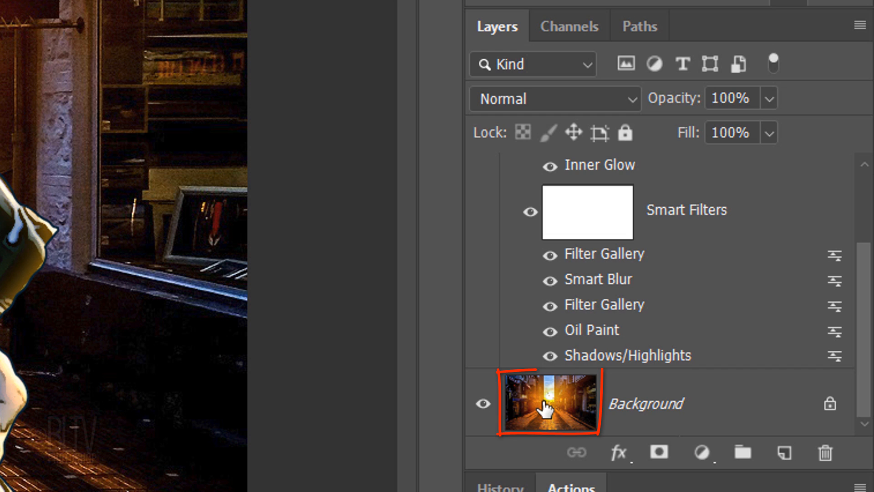
Step: Convert the Background street to smart object Layer 0 and Alt-copy the gunman's smart filters onto it
click(549, 403)
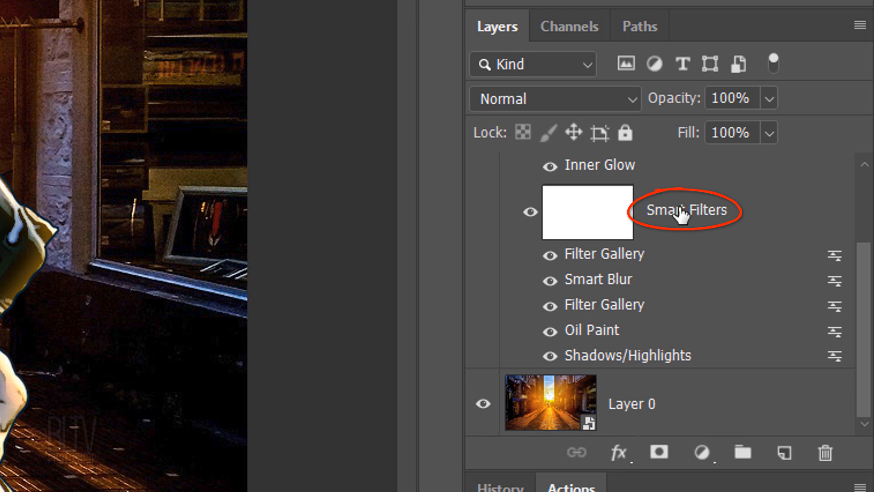
key(alt)
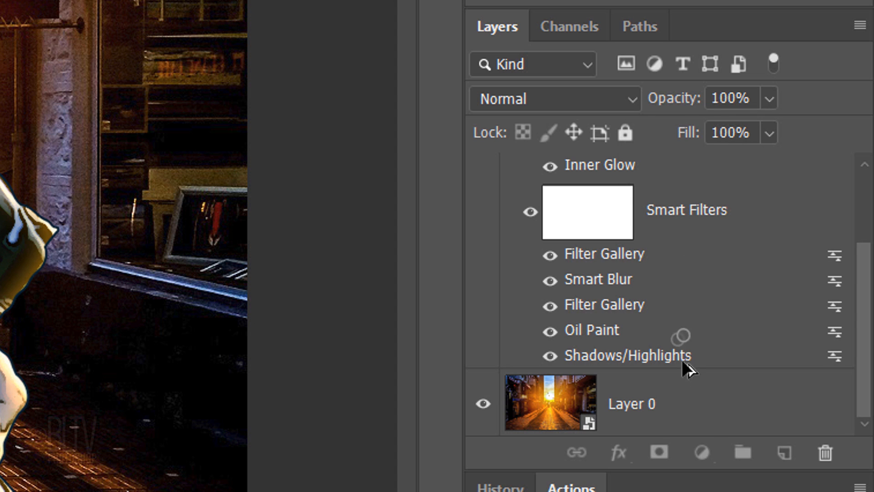
click(632, 404)
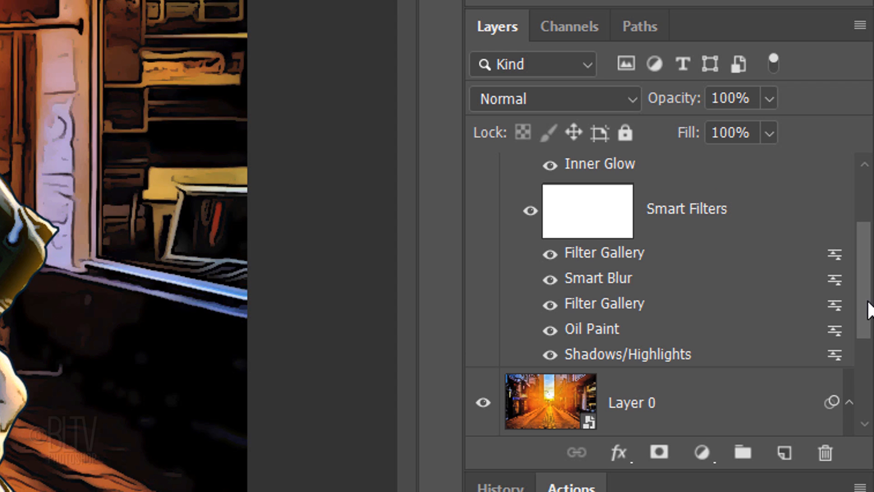
Step: Re-edit Layer 0's Shadows/Highlights to 65% shadow amount and 50% tone and commit
scroll(down, 3)
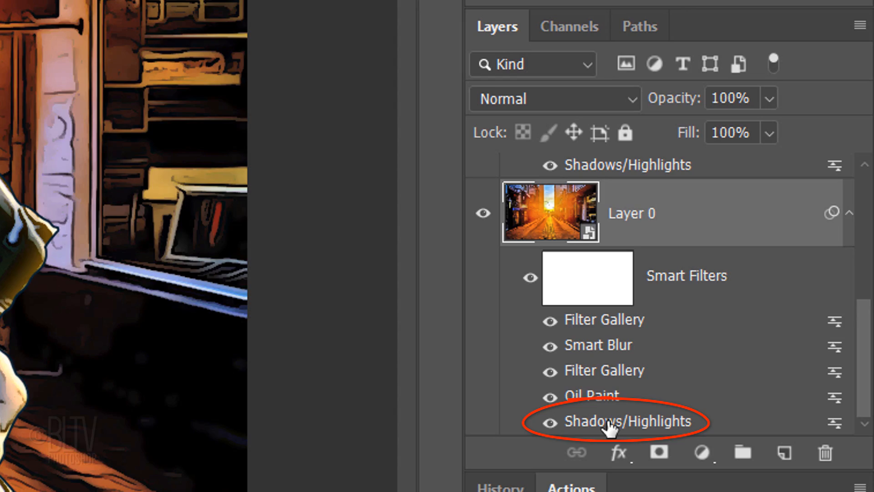
double_click(613, 421)
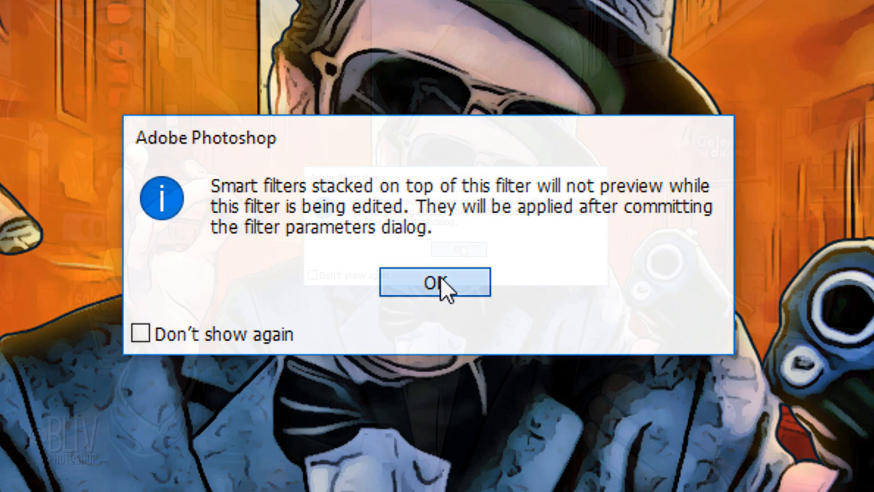
click(434, 282)
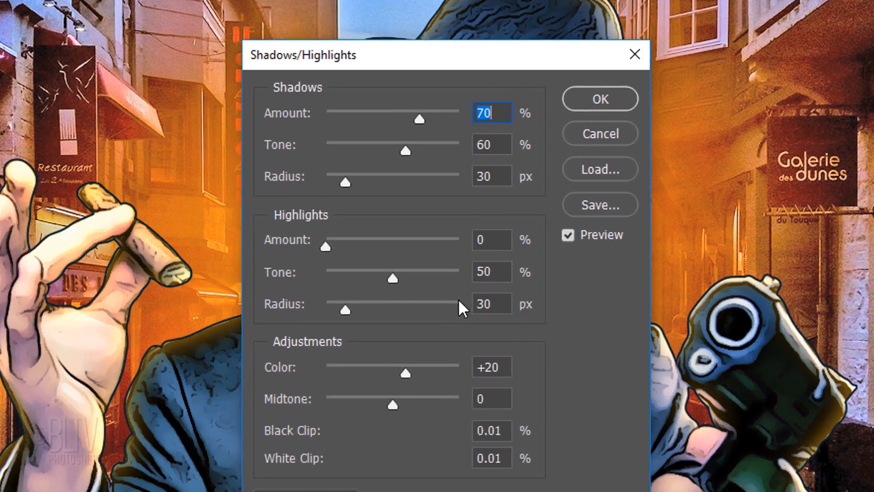
text(6)
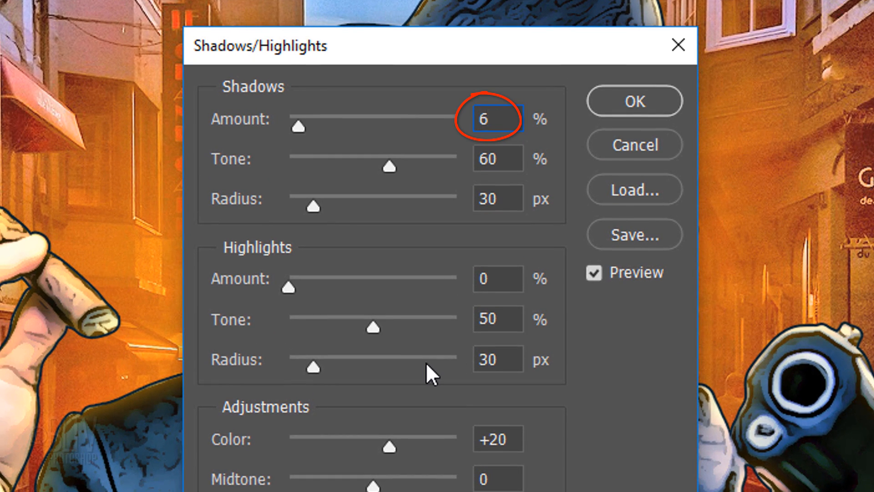
text(5)
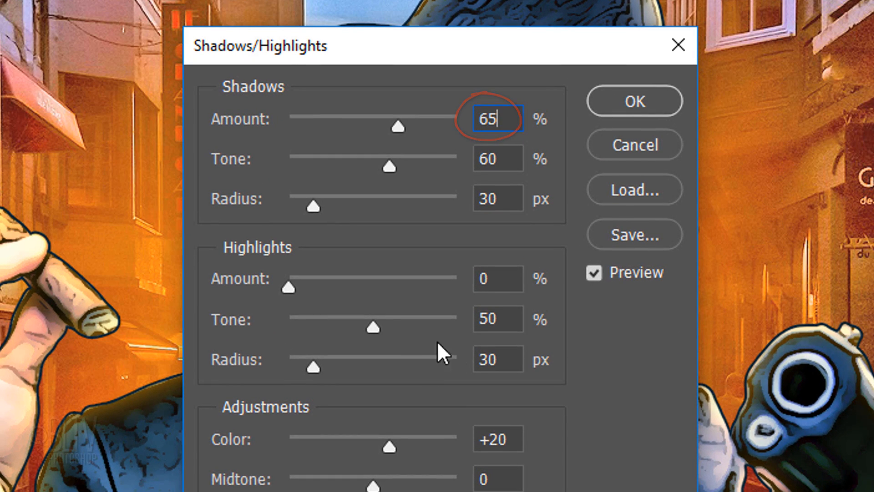
click(496, 158)
text(50)
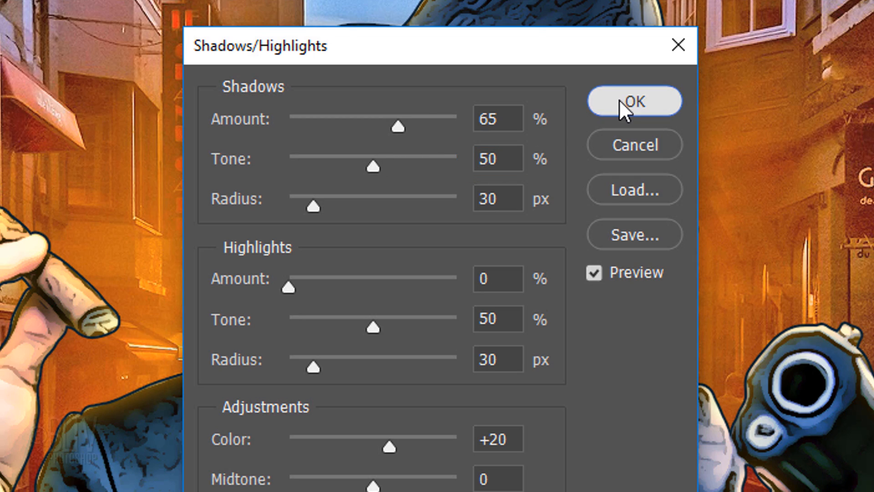
click(634, 101)
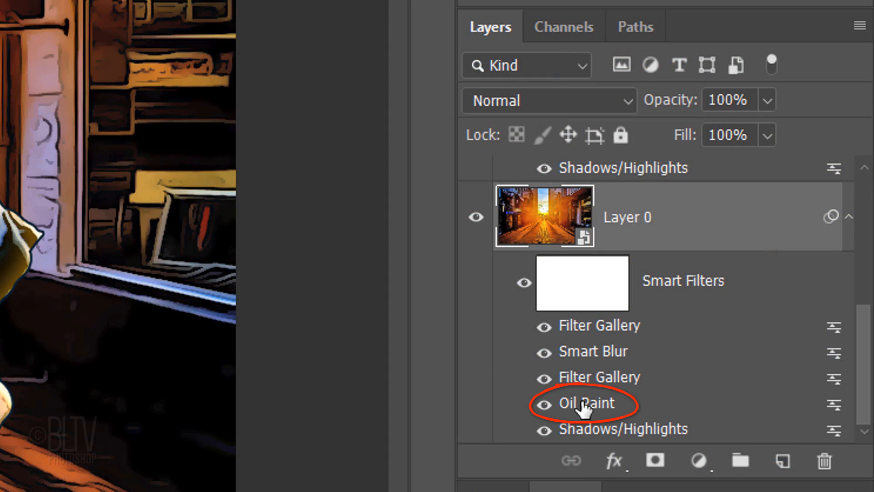
Step: Re-edit Layer 0's Oil Paint to stylization 1.0 and cleanliness 5 and commit
double_click(580, 403)
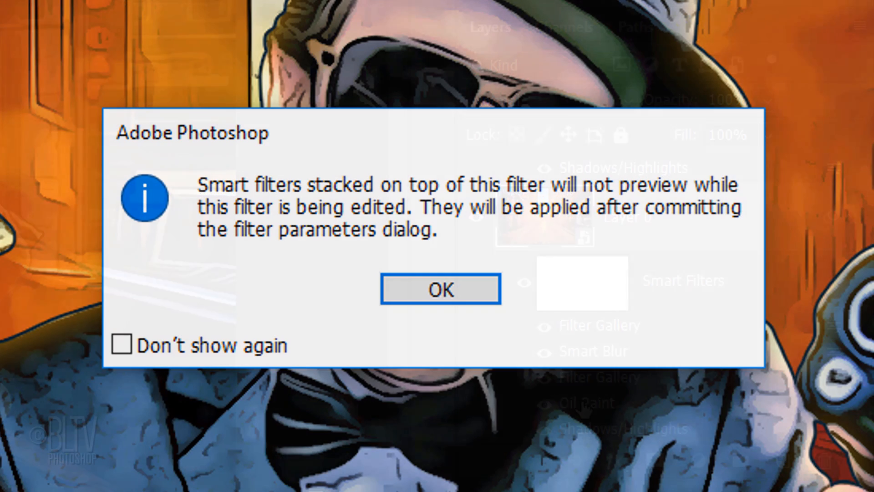
click(438, 289)
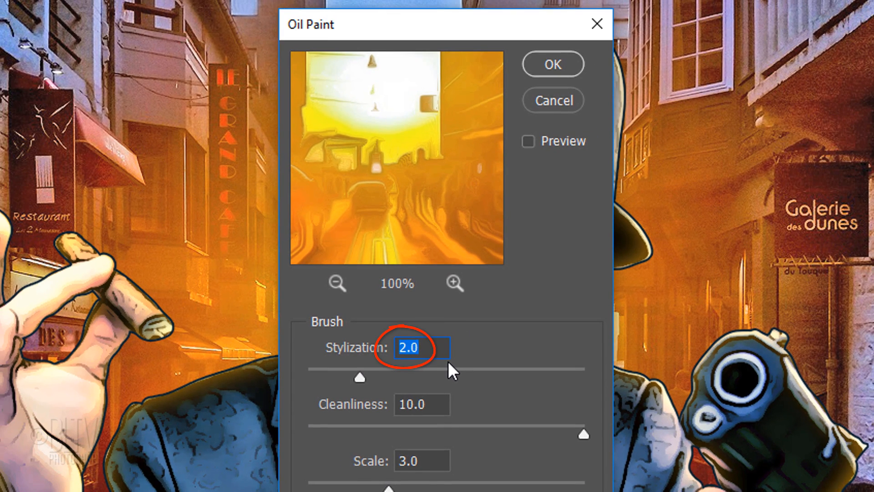
text(1)
click(422, 404)
text(5)
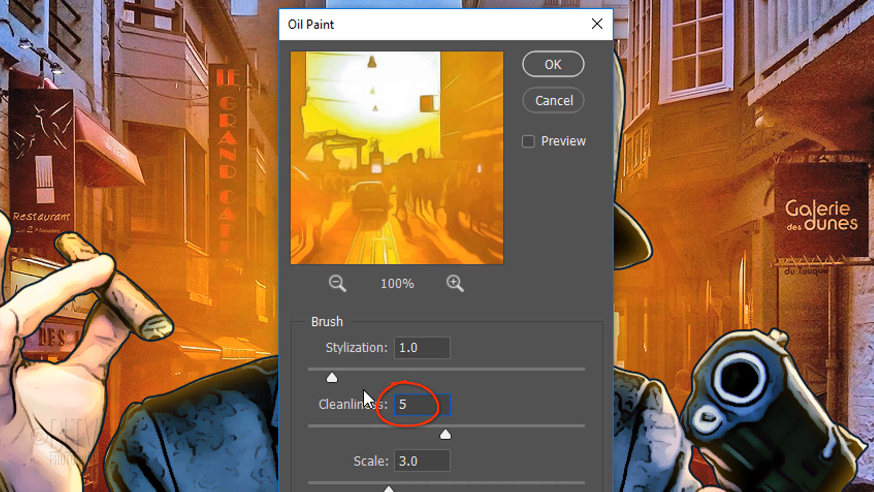
mouse_move(552, 64)
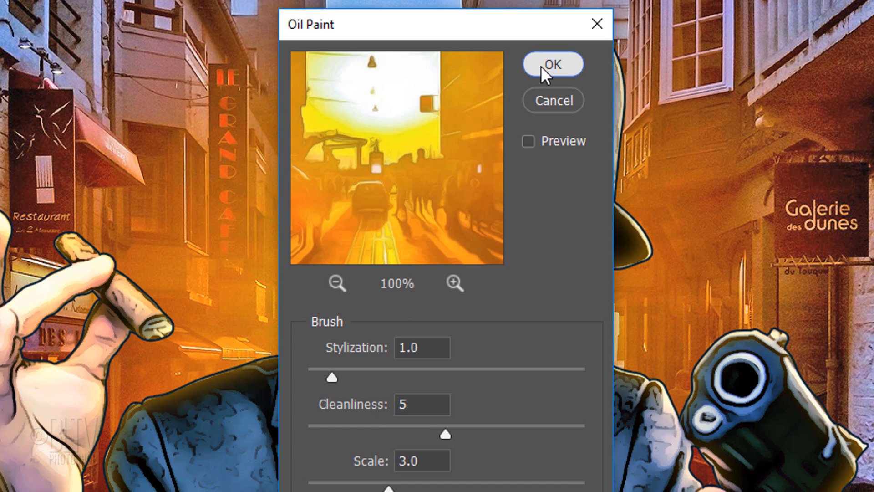
click(552, 64)
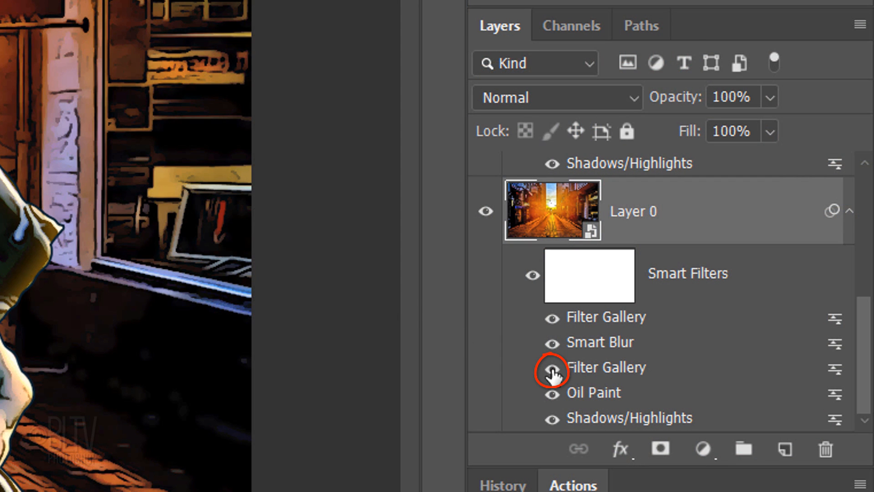
Step: Hide the second Filter Gallery (Poster Edges) effect on Layer 0
click(551, 368)
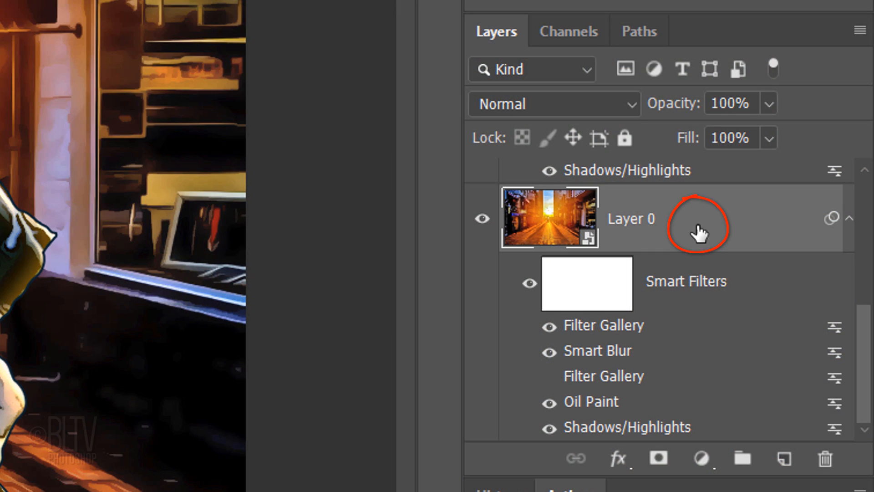
Step: Give Layer 0 a 0084FF Color Overlay in Linear Dodge (Add) at 60% opacity
double_click(695, 217)
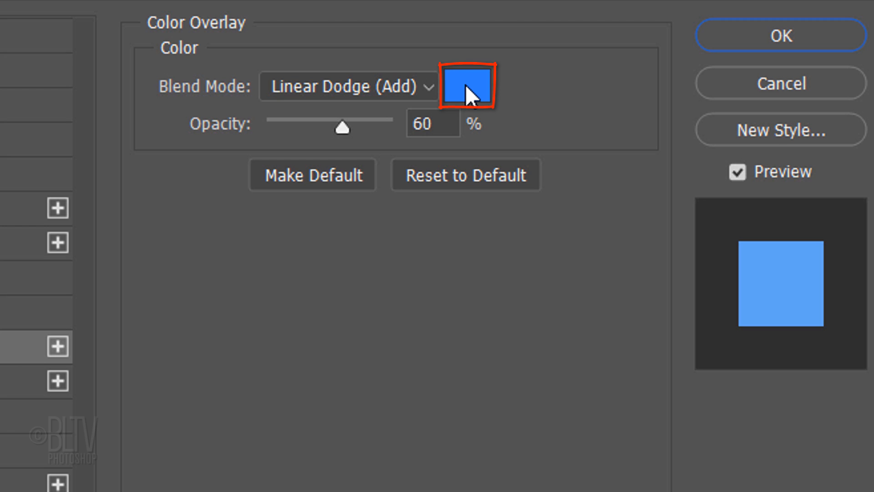
click(467, 84)
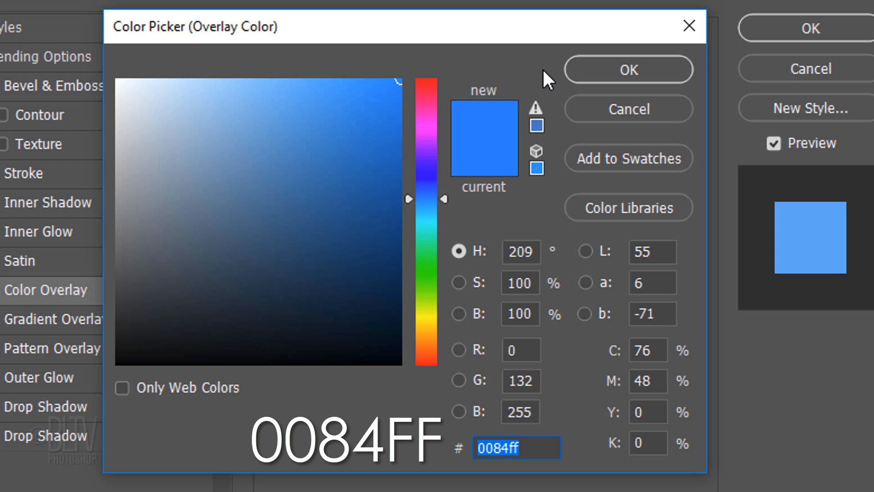
click(627, 69)
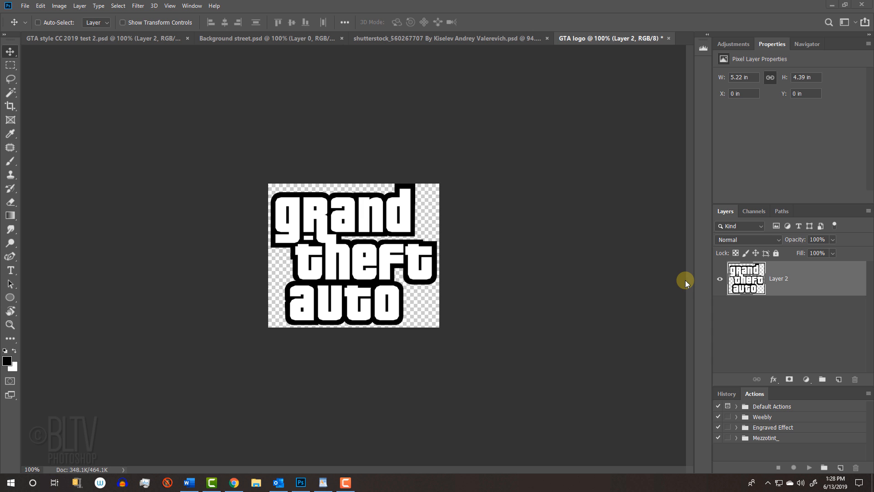
mouse_move(528, 251)
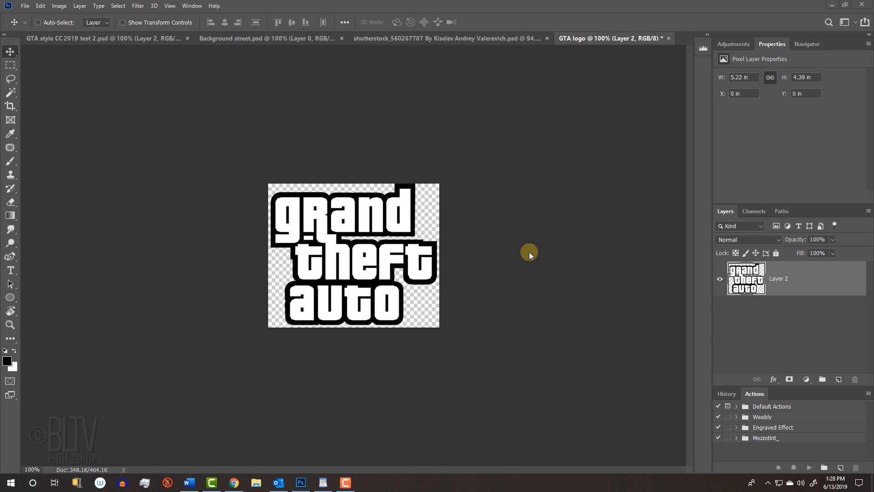
Step: Switch back to the Background street.psd document with the blue-tinted street and gunman
click(239, 38)
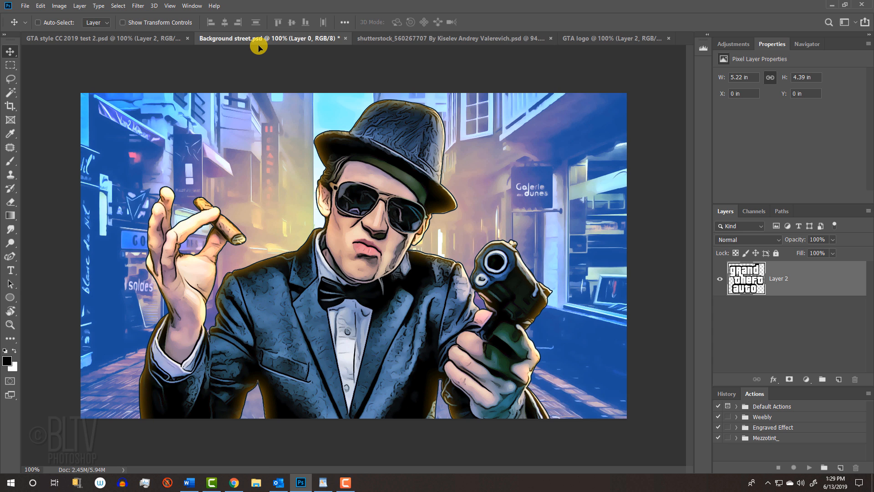
mouse_move(346, 210)
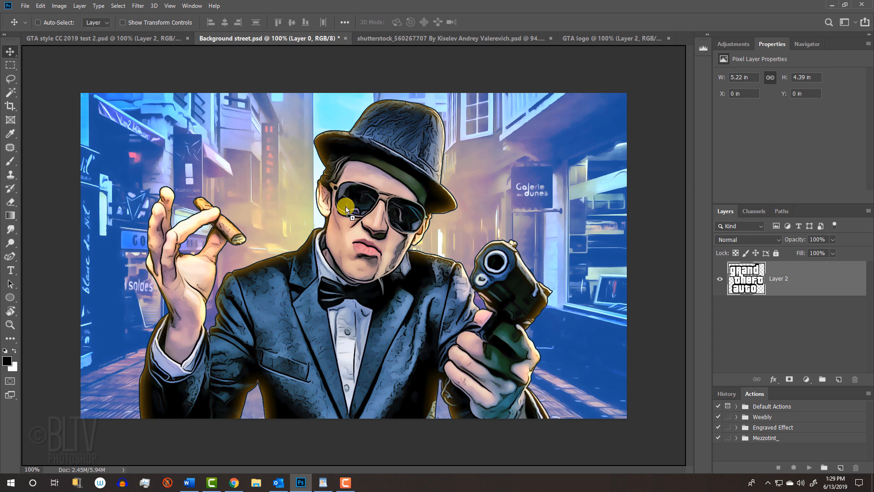